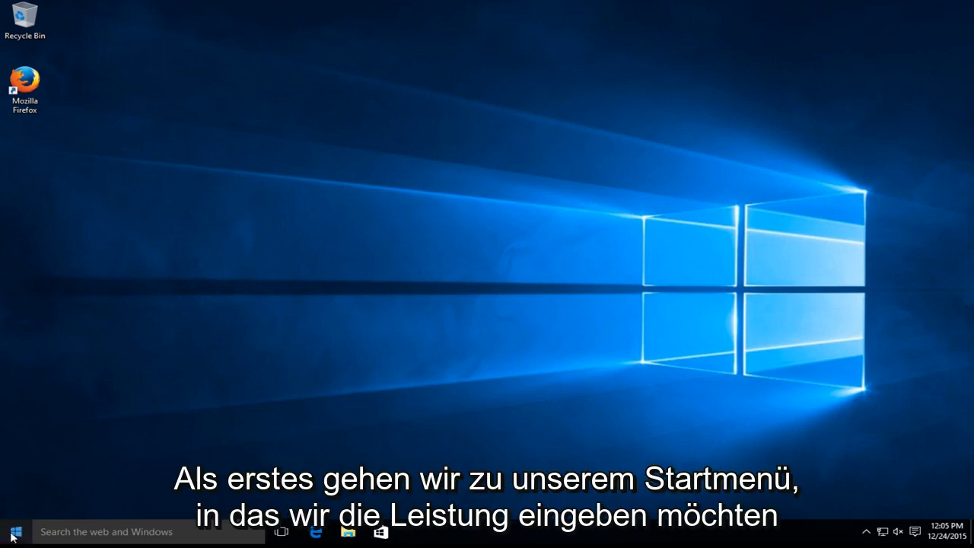
- Search the Start menu for 'power' to find Power Options
click(9, 531)
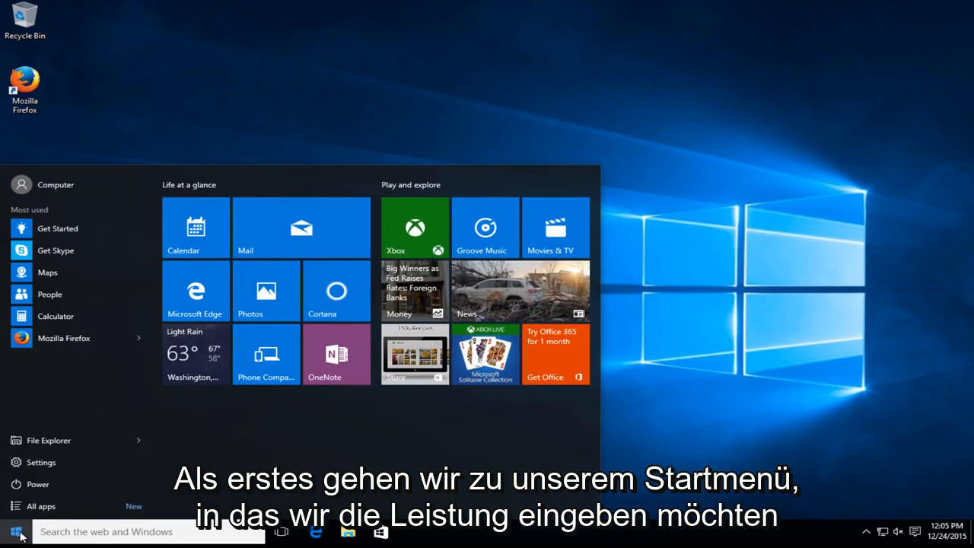
text(power options)
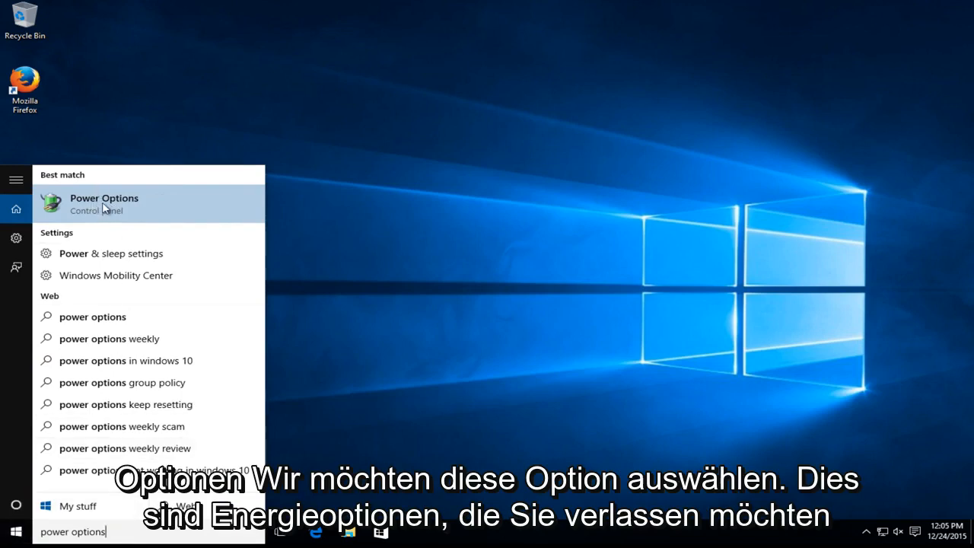
mouse_move(98, 211)
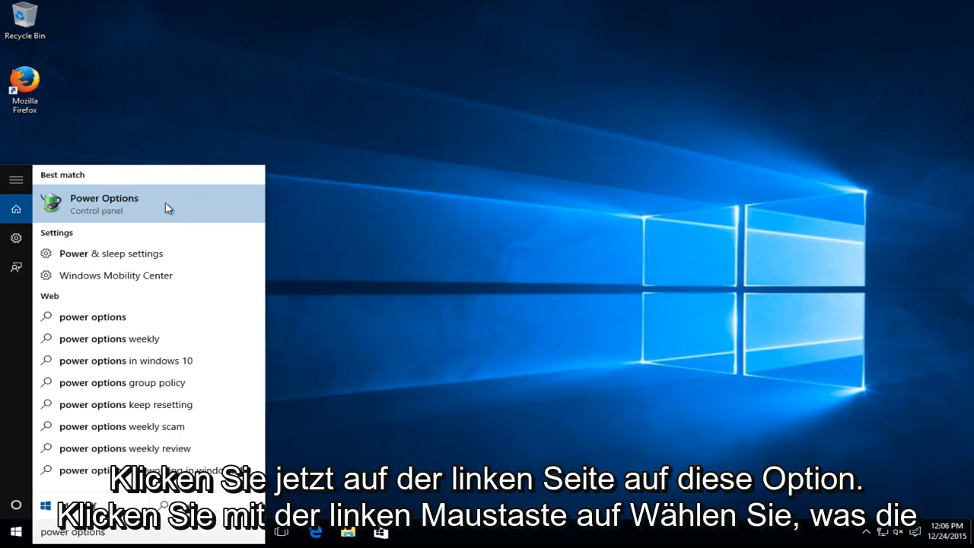
- Uncheck Sleep under the power button shutdown settings in Power Options and save
click(105, 203)
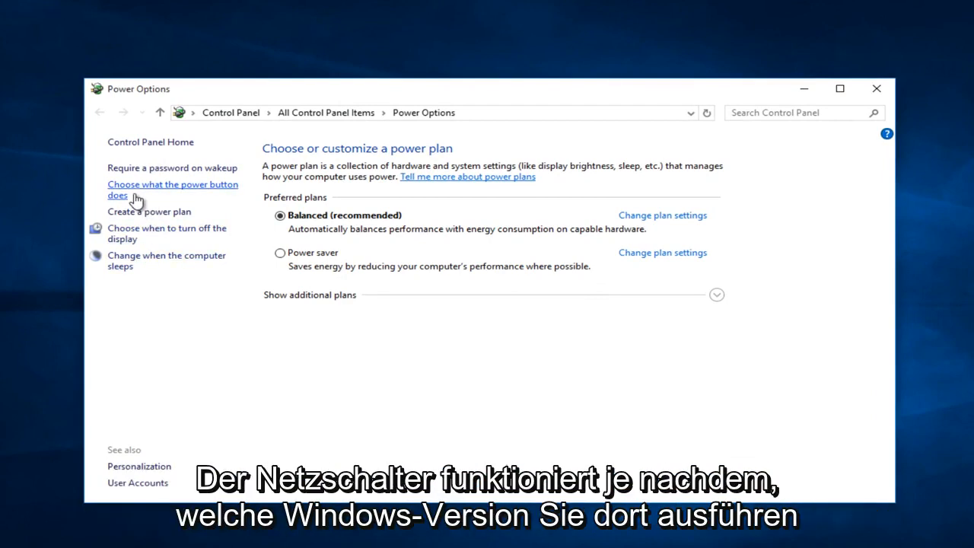
click(172, 190)
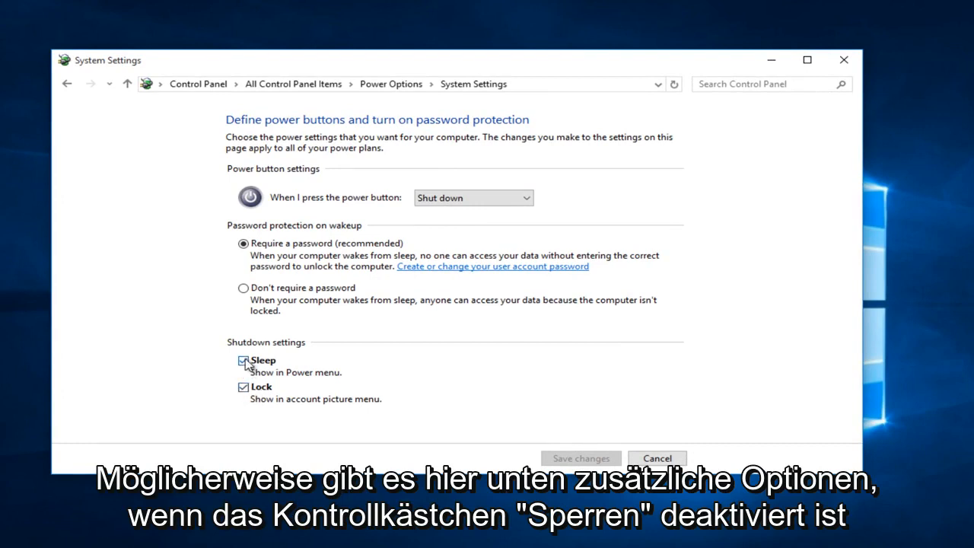
click(243, 360)
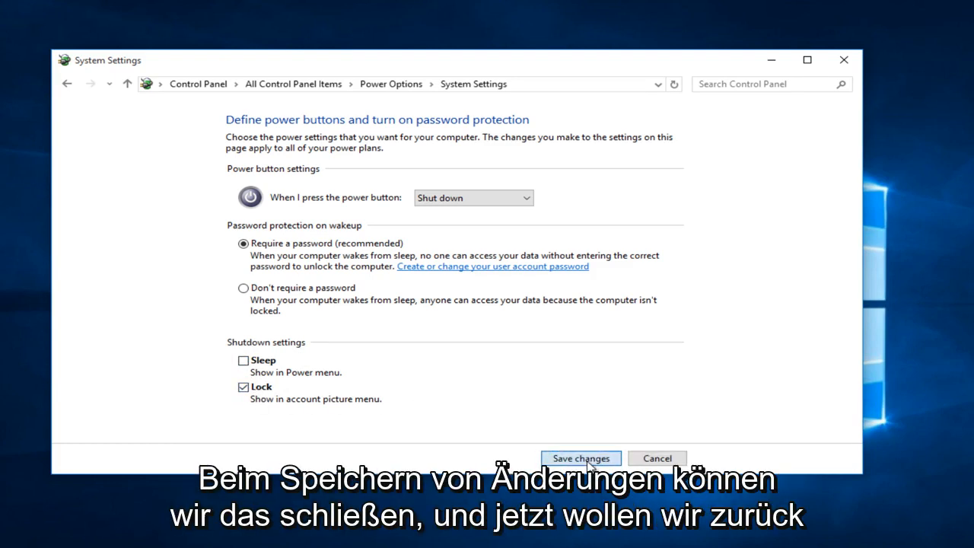
click(579, 458)
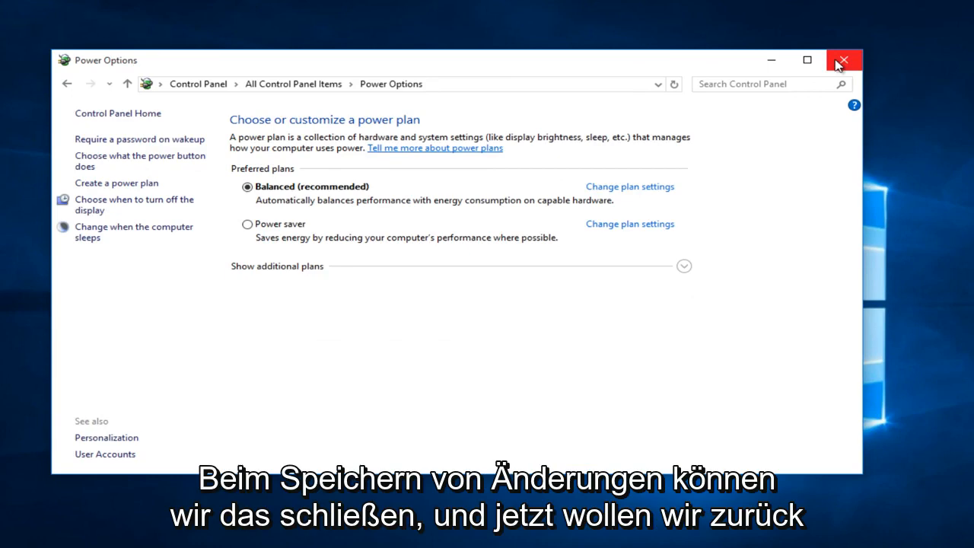
- Close Power Options and search the Start menu for 'system'
click(843, 60)
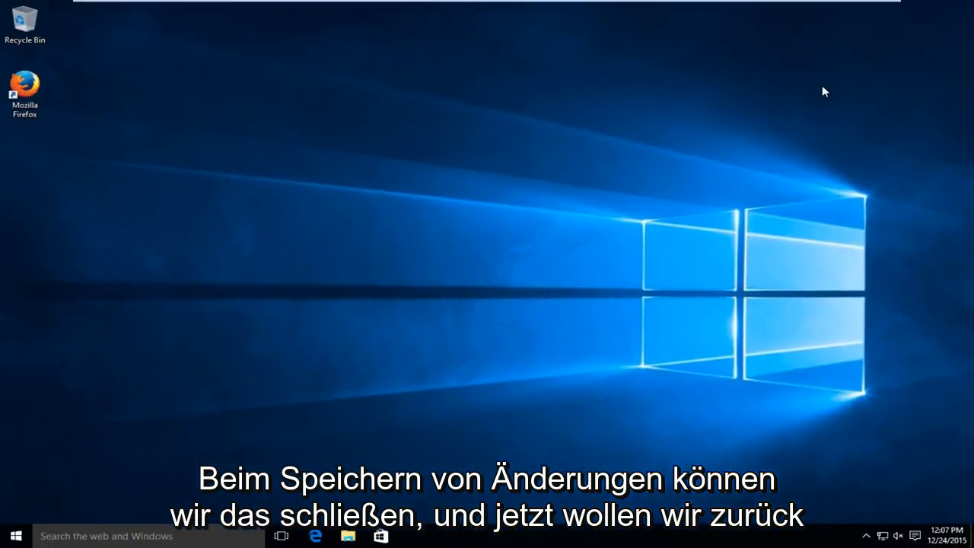
click(14, 535)
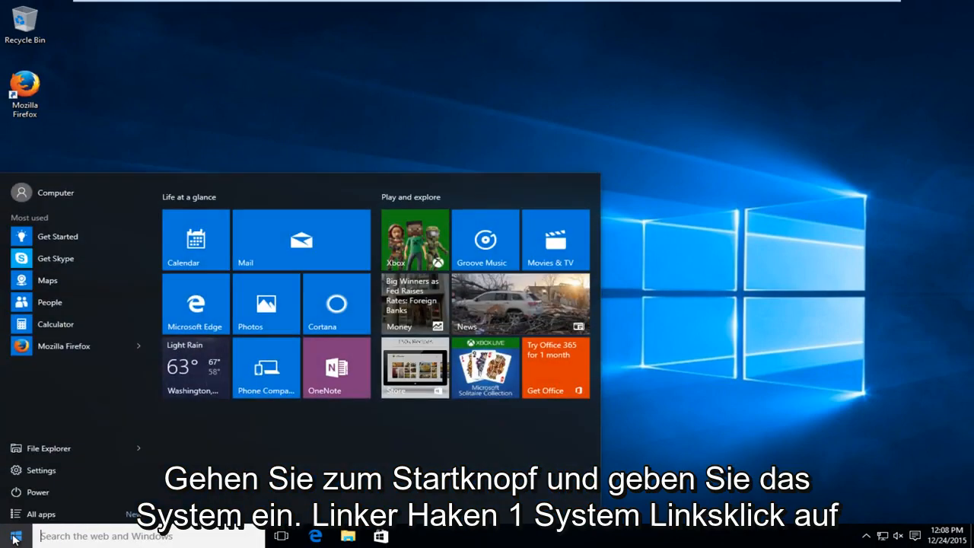
text(system)
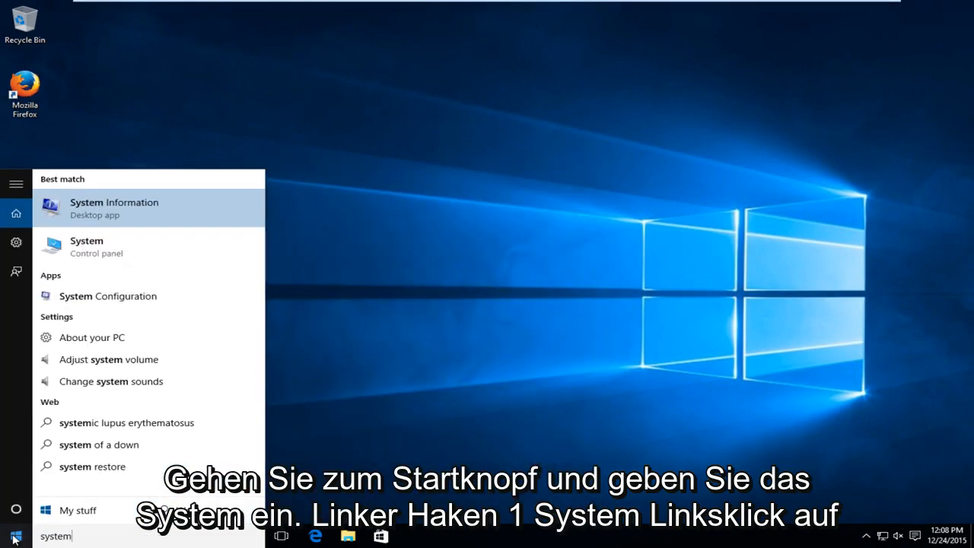
mouse_move(76, 246)
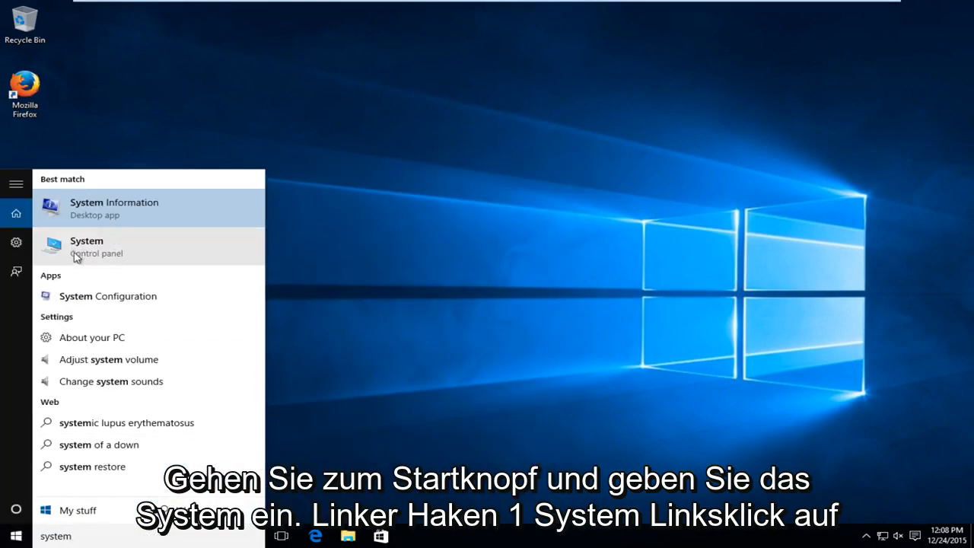
- Open the System page and its Advanced system settings
click(86, 246)
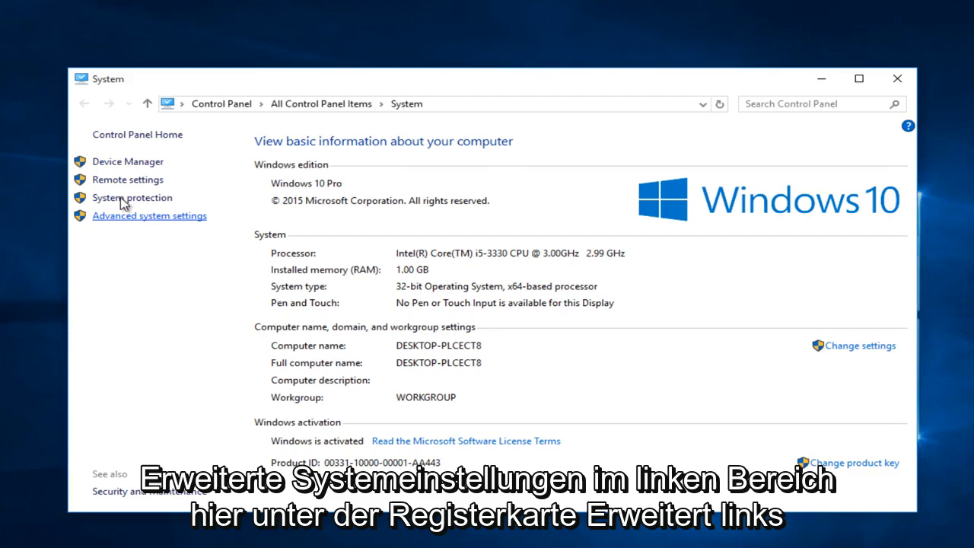
click(150, 215)
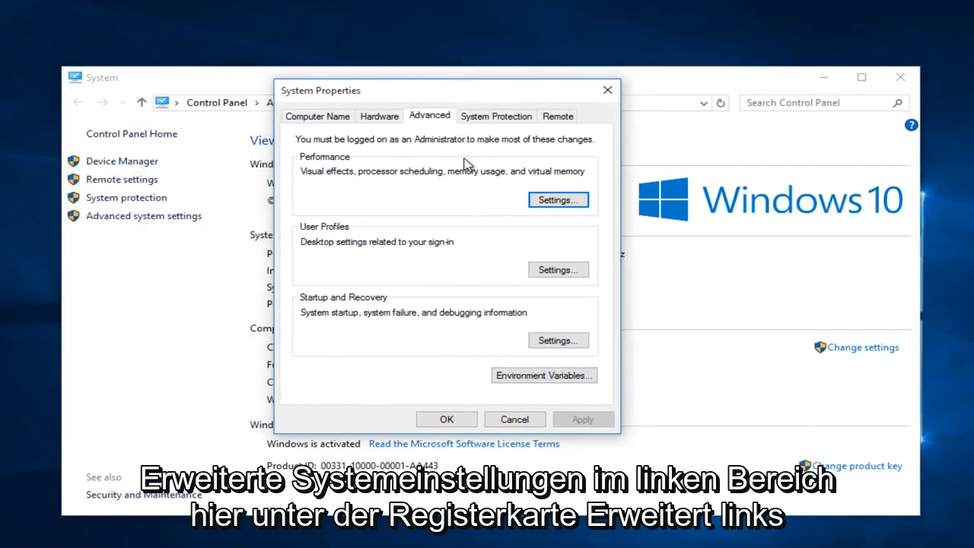
mouse_move(474, 238)
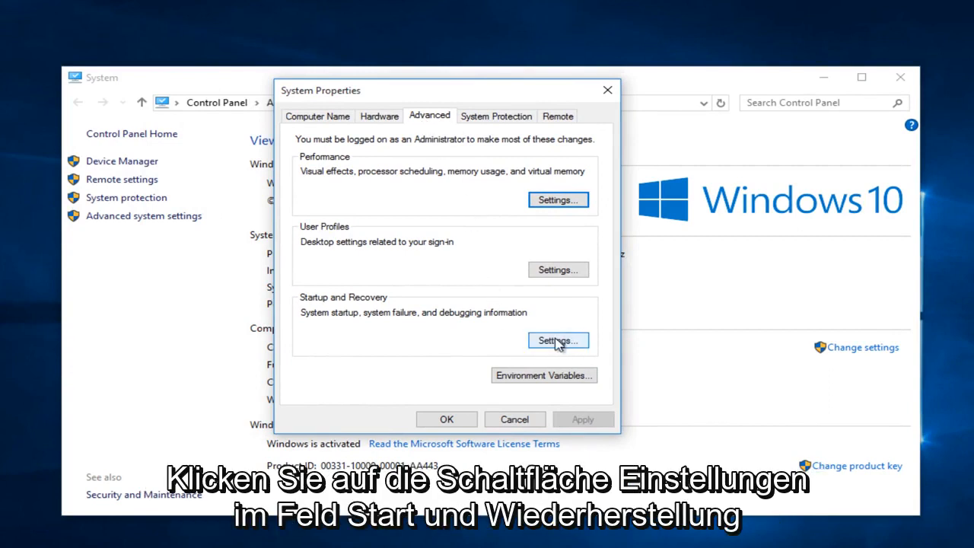
mouse_move(385, 305)
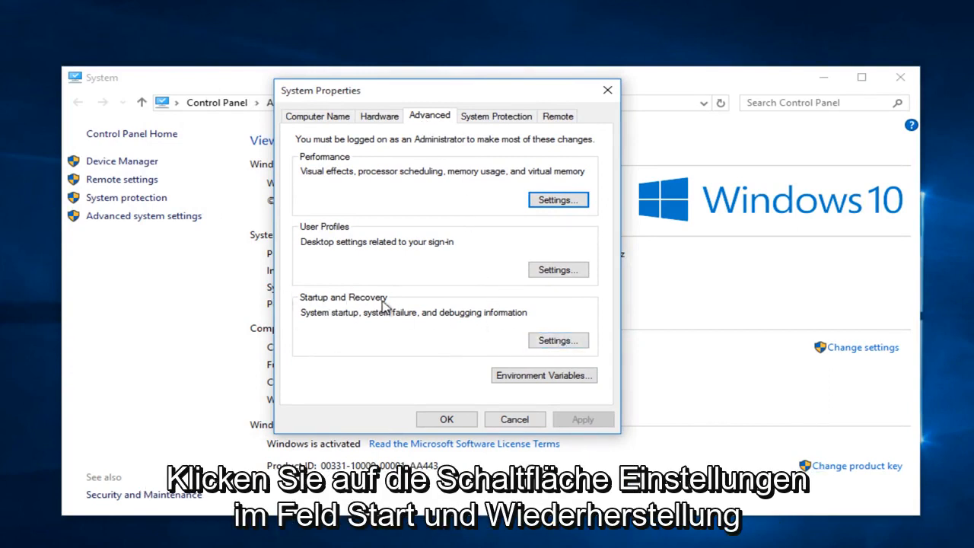
- Set Startup and Recovery debugging information to Small memory dump (128 KB) and confirm
click(558, 341)
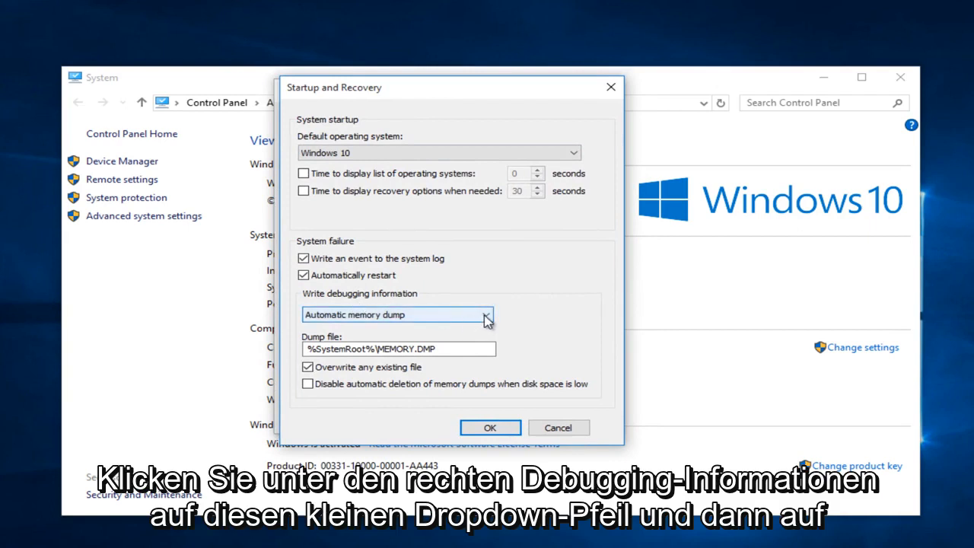
click(486, 314)
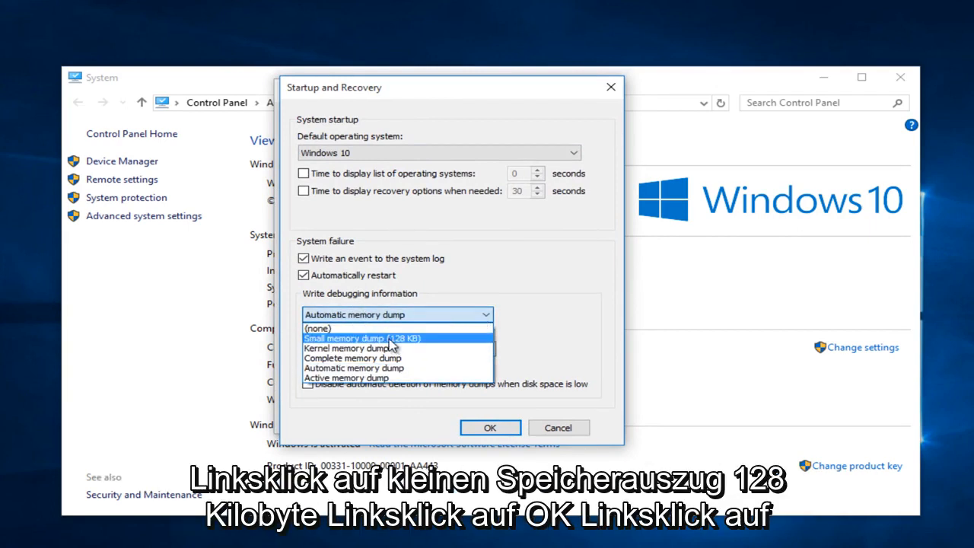
click(344, 338)
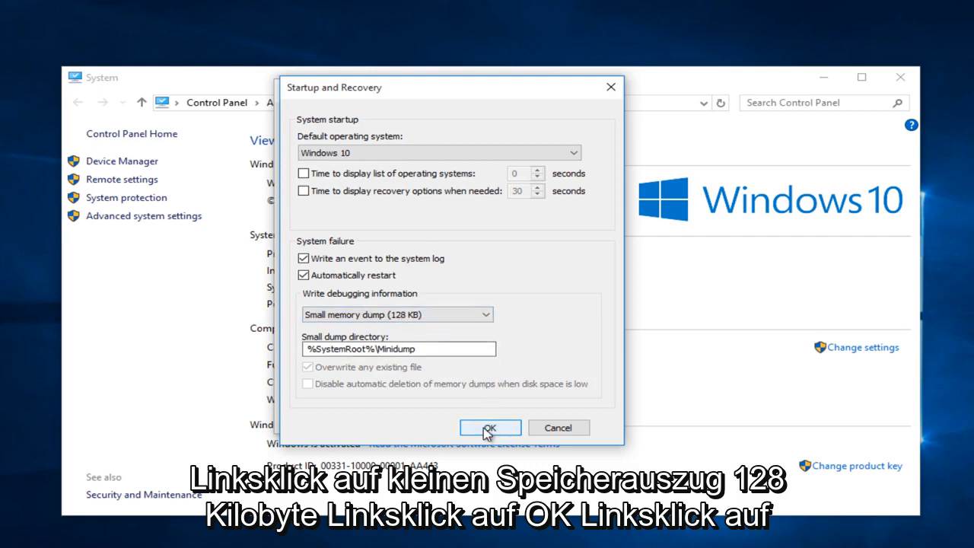
click(490, 427)
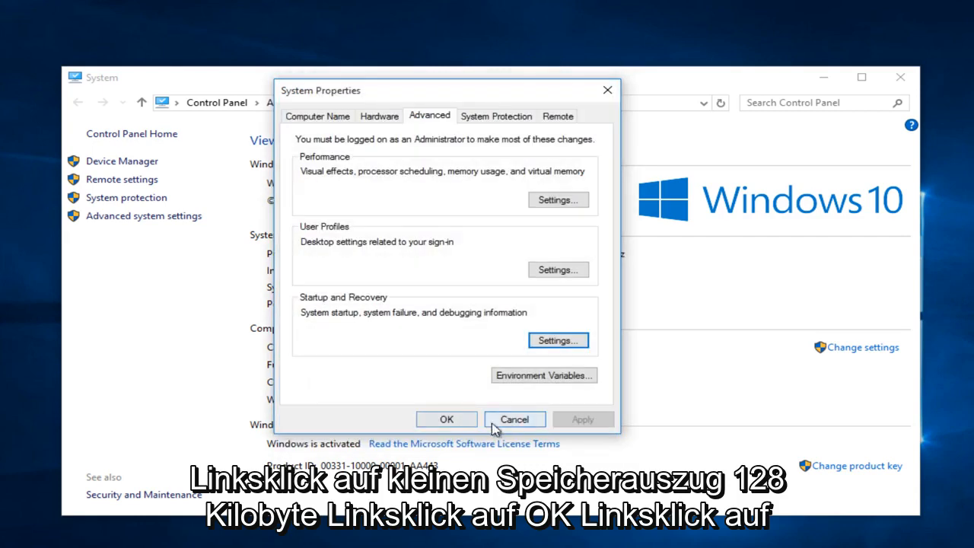
- Cancel System Properties and close the System window
click(446, 418)
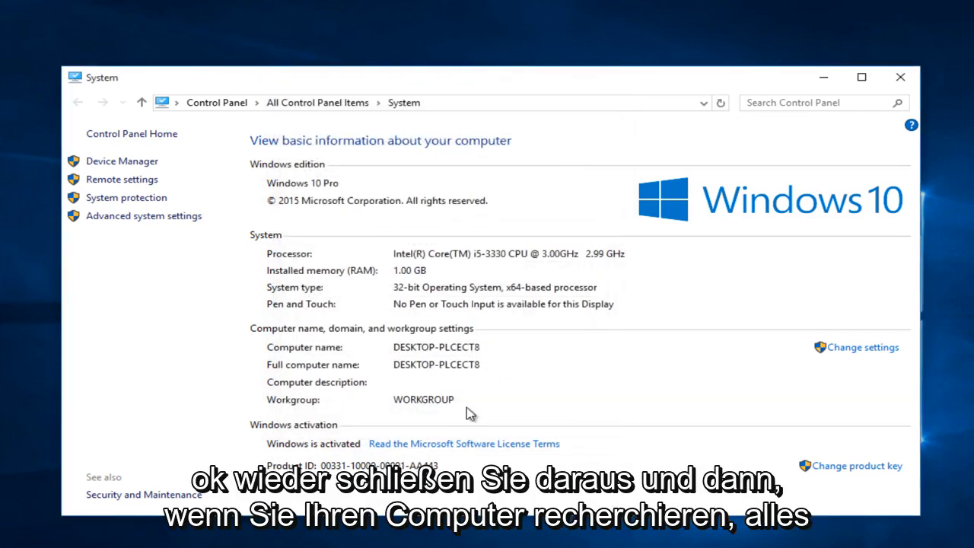
click(900, 77)
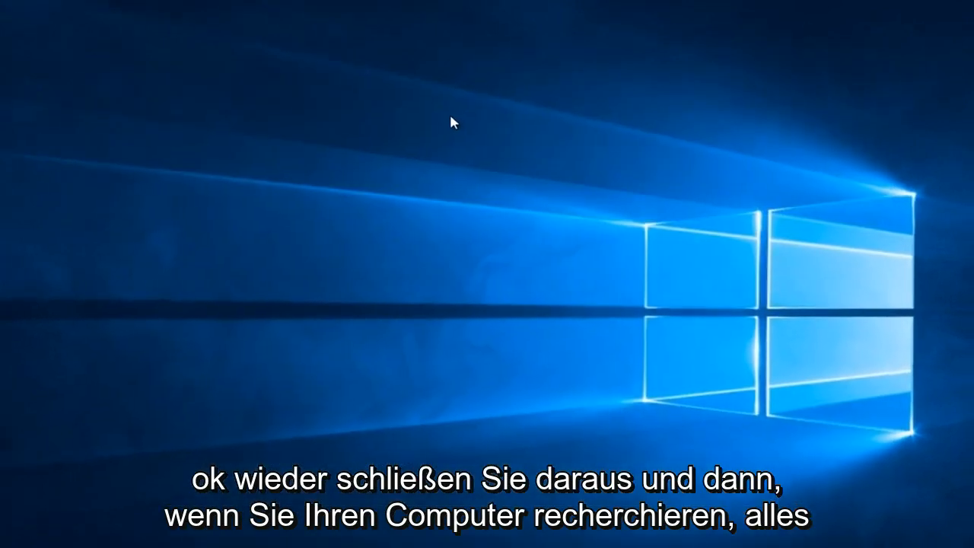